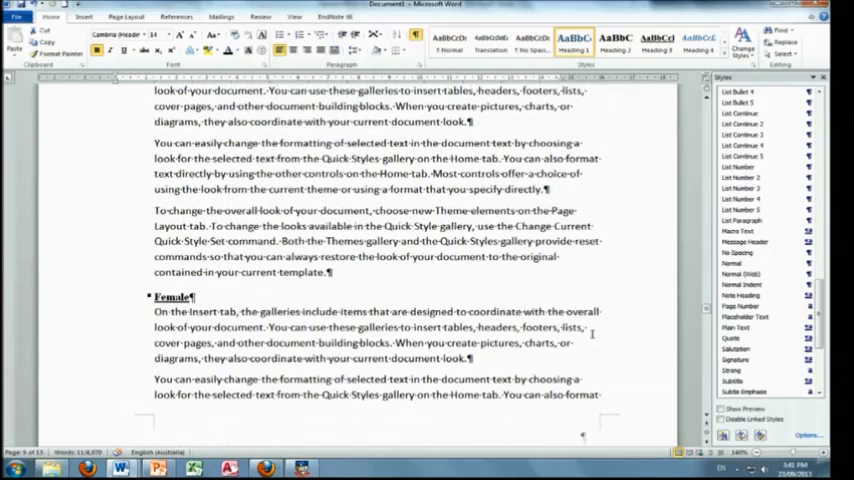
# - Show the formatting marks again and bring up the View options for Outline view
pyautogui.scroll(-3)
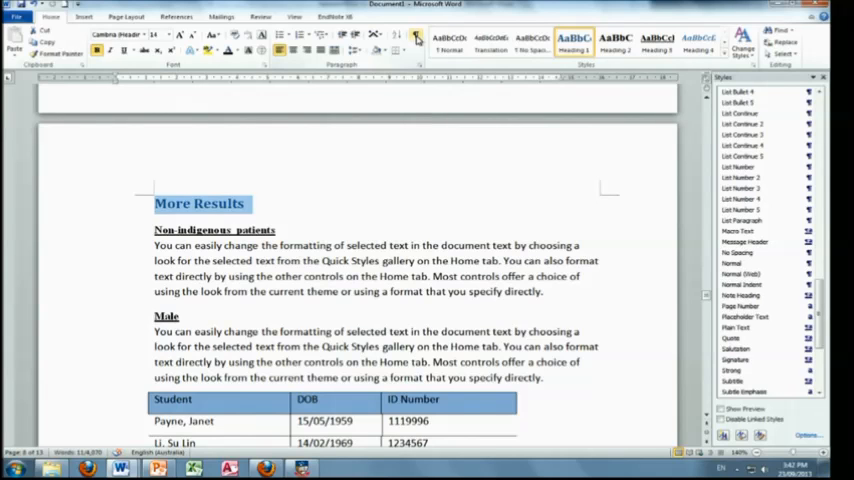
pyautogui.click(418, 34)
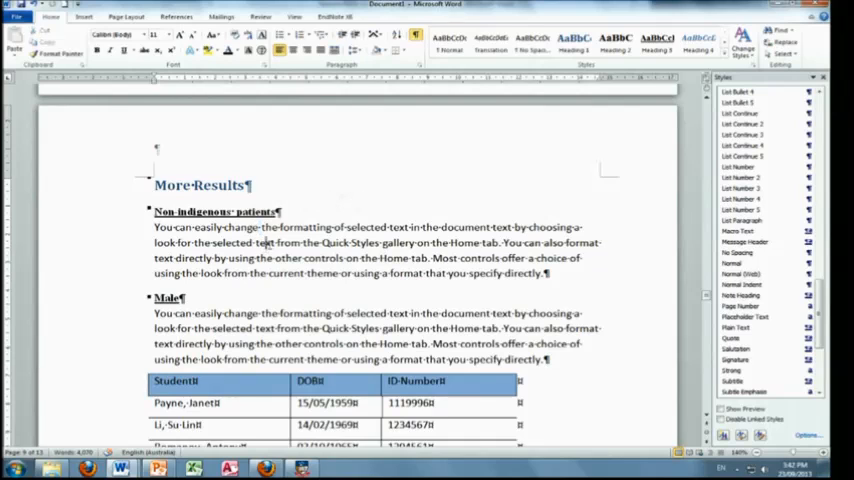
pyautogui.moveTo(387, 192)
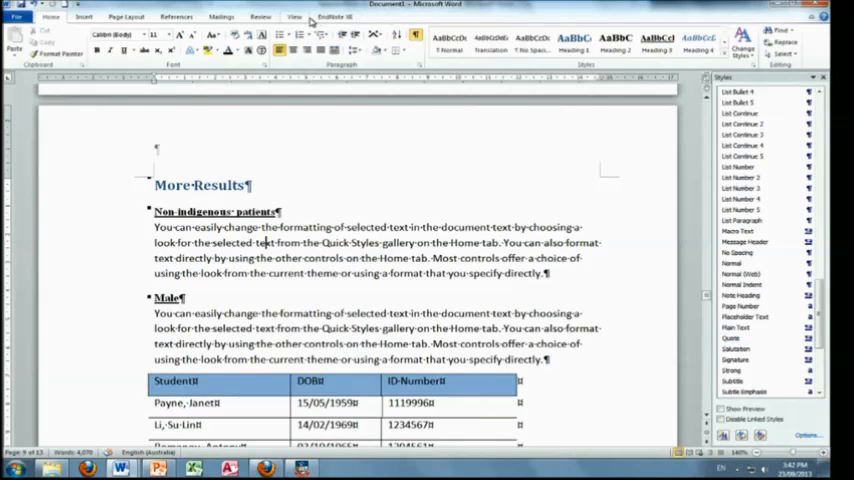
pyautogui.click(294, 17)
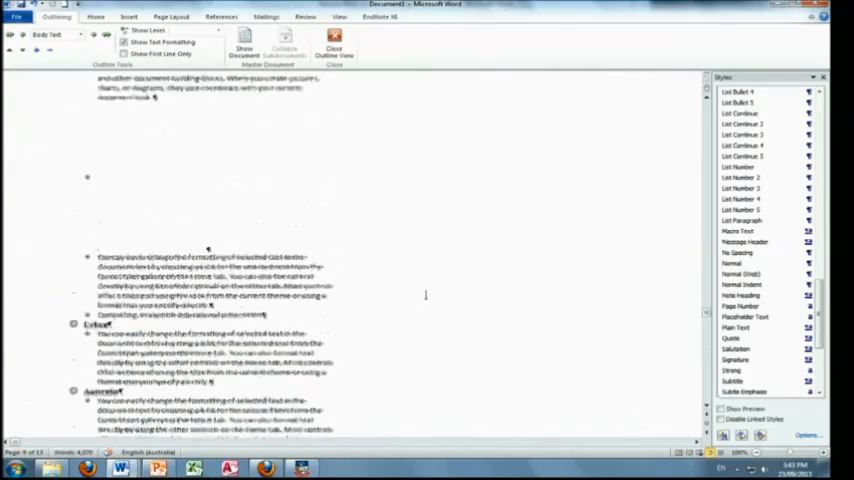
# - Set the outline to show all levels
pyautogui.scroll(-3)
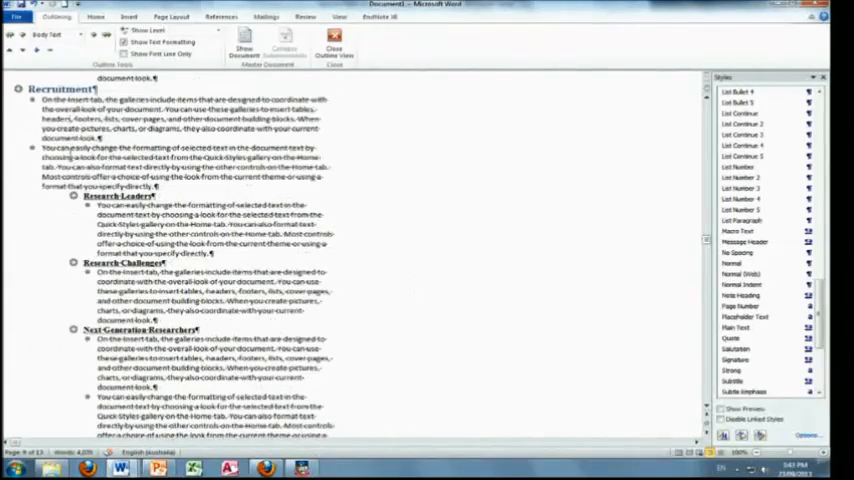
pyautogui.scroll(-3)
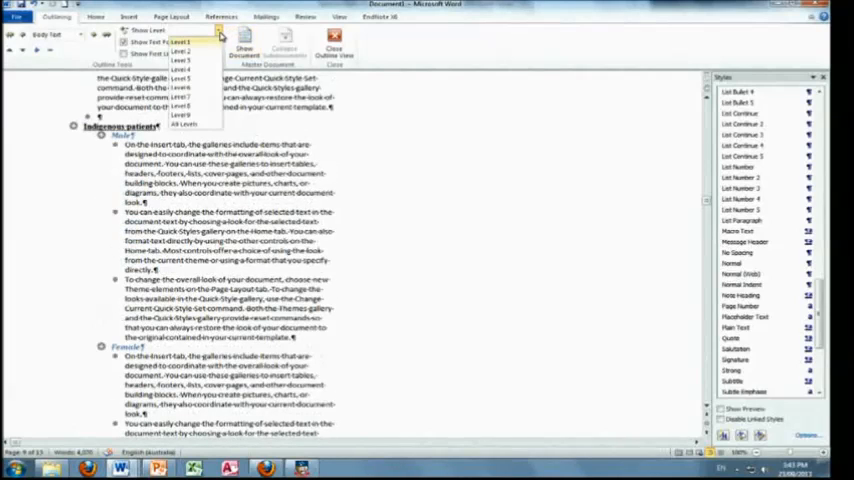
pyautogui.moveTo(195, 118)
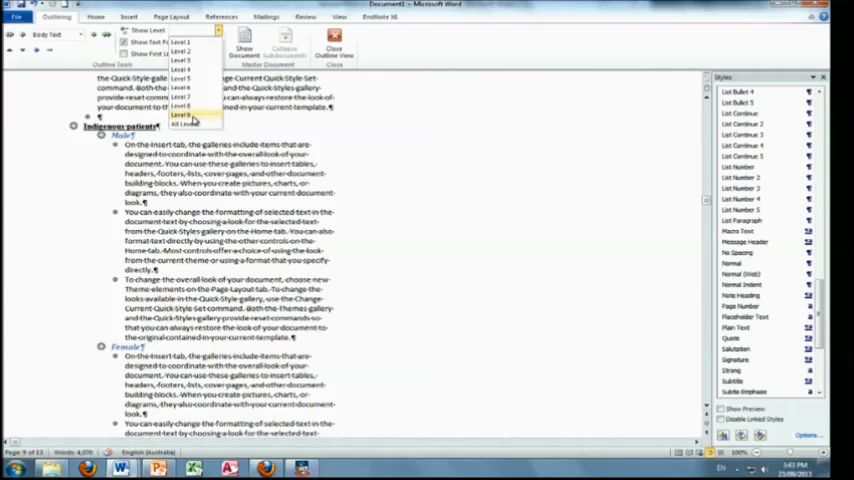
pyautogui.click(181, 114)
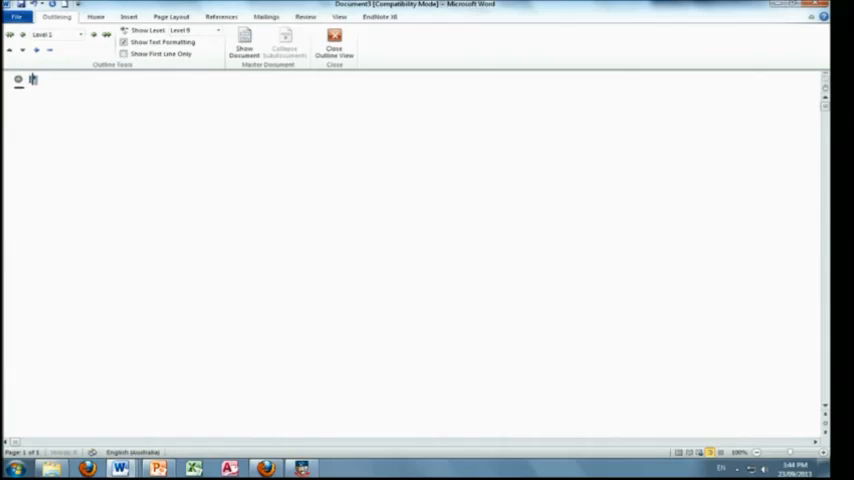
# - Type the headings Introduction, Research, More stuff and Coffee, then select Research
pyautogui.write('Introduction')
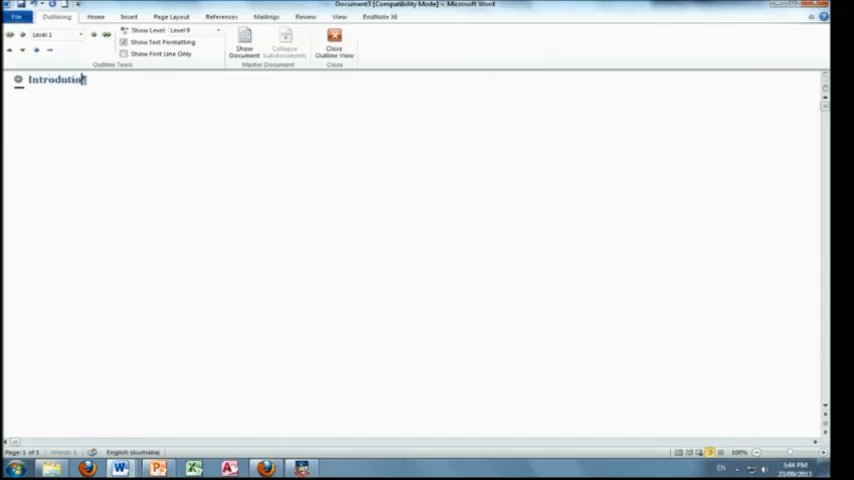
pyautogui.press('enter')
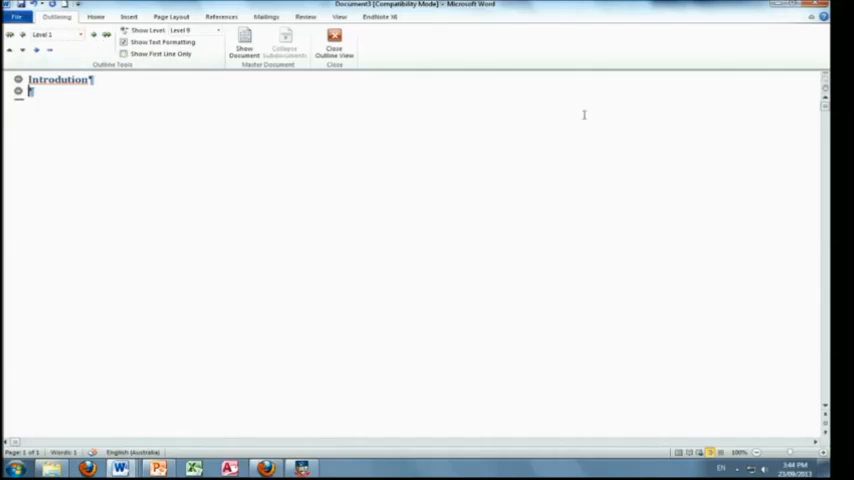
pyautogui.write('Research')
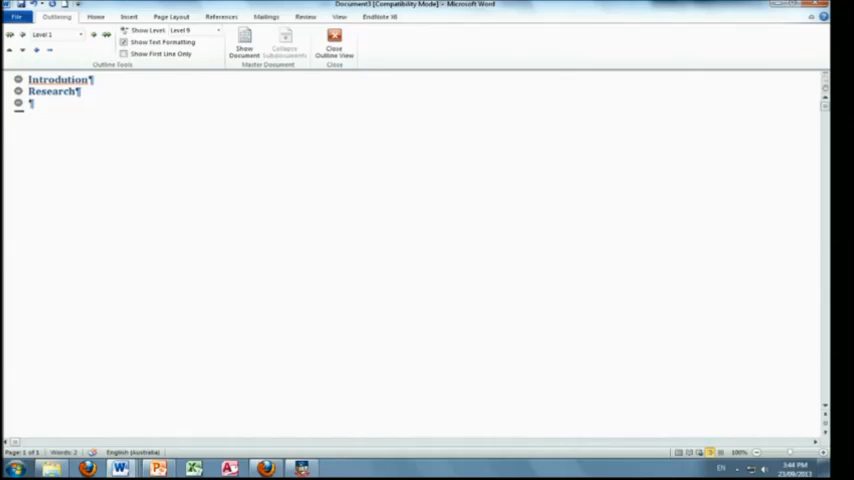
pyautogui.write('More stuff')
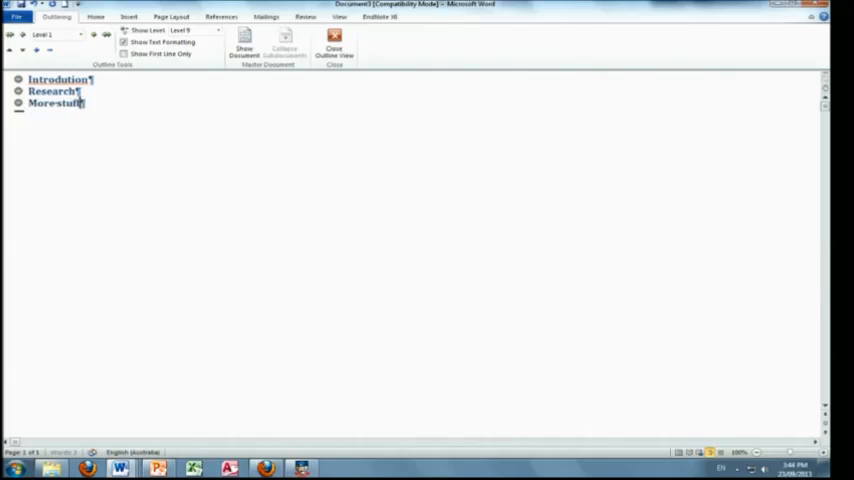
pyautogui.press('enter')
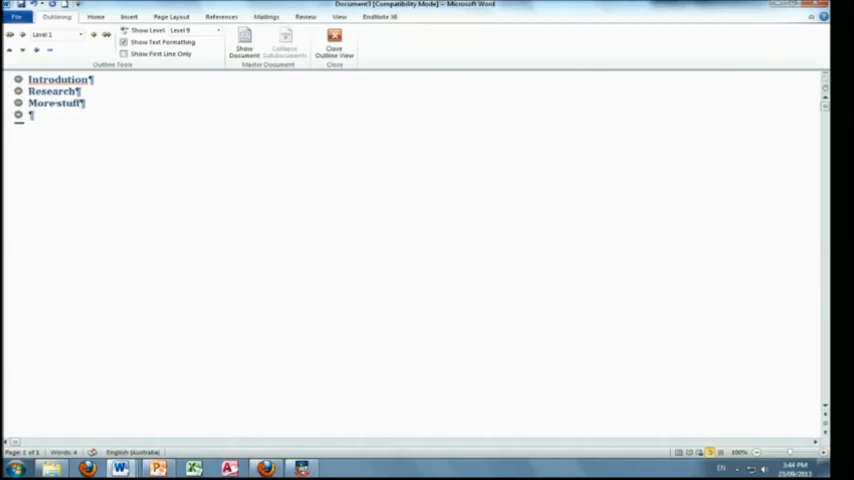
pyautogui.write('Coffee')
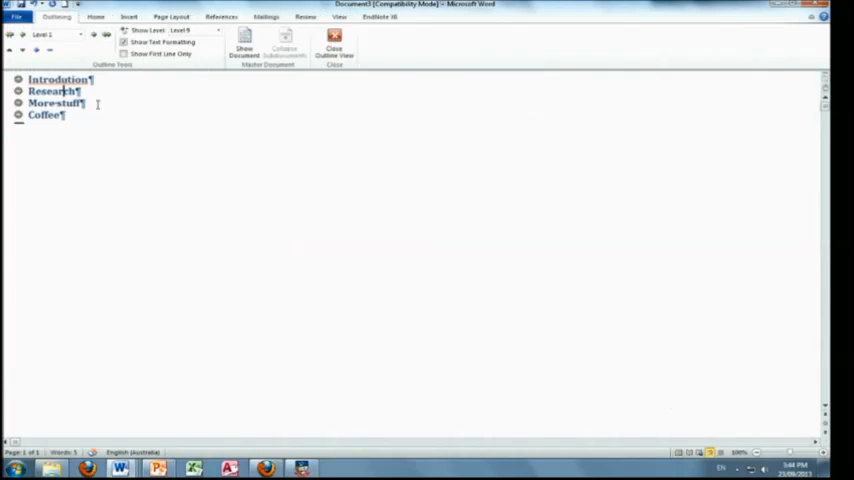
pyautogui.doubleClick(53, 91)
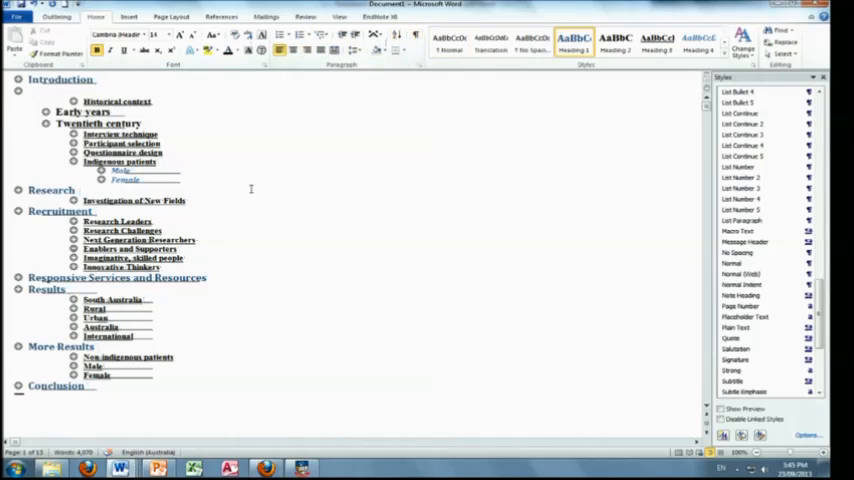
pyautogui.moveTo(153, 172)
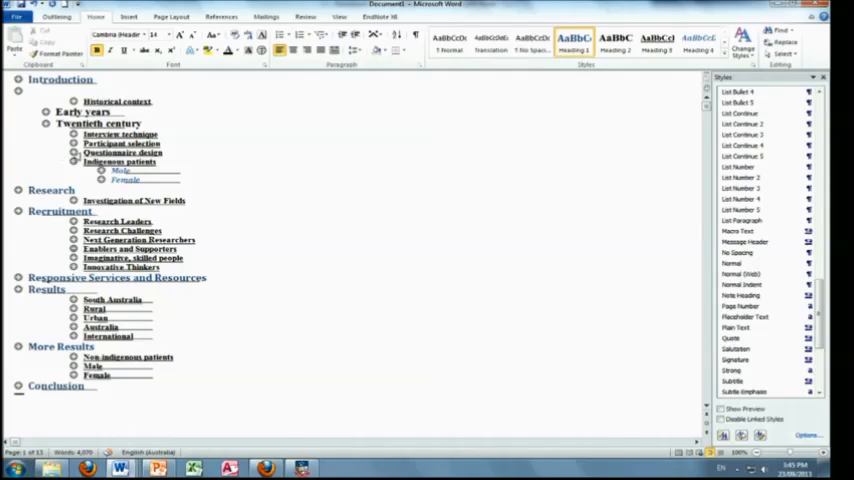
pyautogui.moveTo(137, 76)
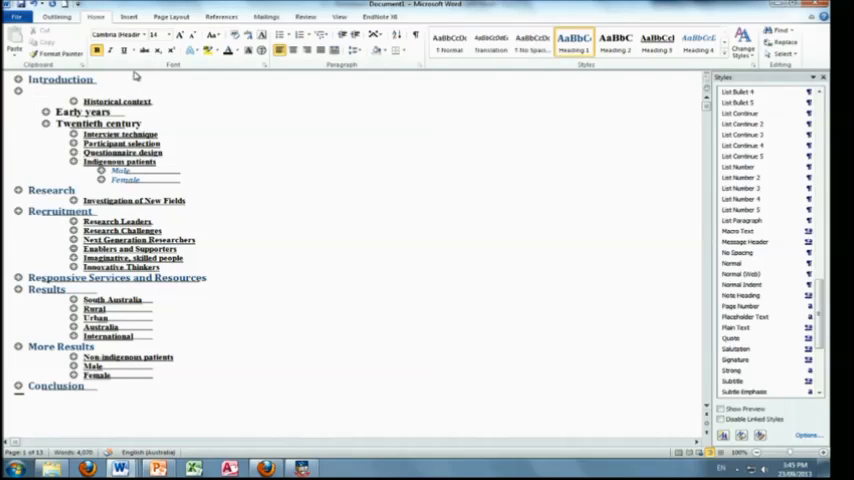
# - Type 'Hello everyone' into the empty Level 1 line under Introduction
pyautogui.write('He')
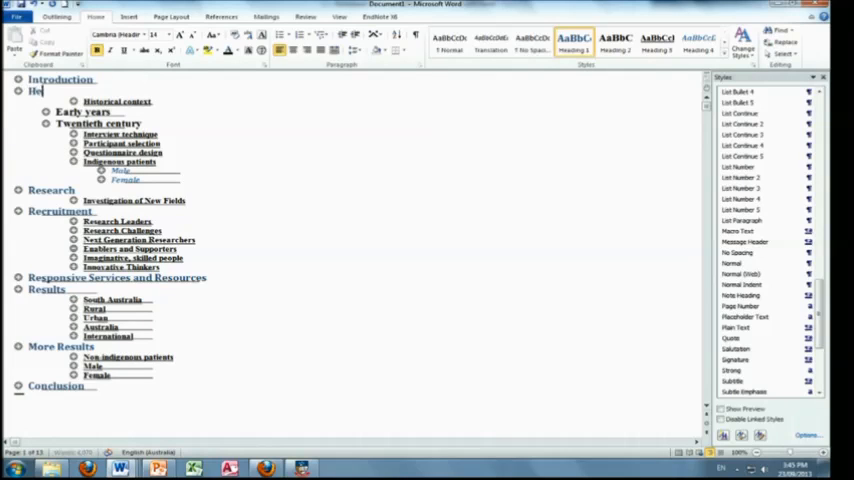
pyautogui.write('llo everyone')
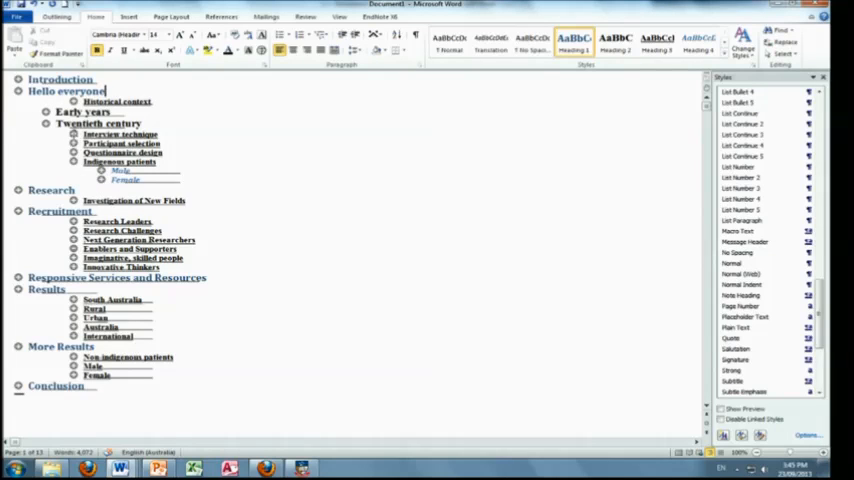
pyautogui.click(122, 143)
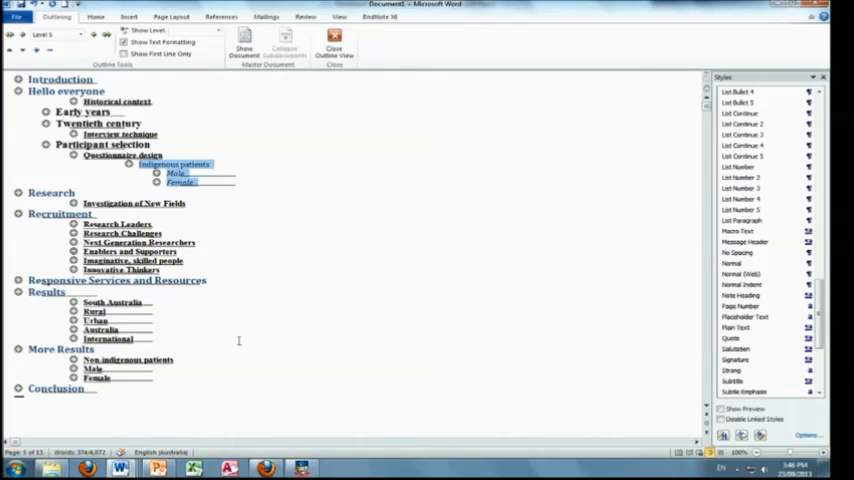
pyautogui.moveTo(307, 268)
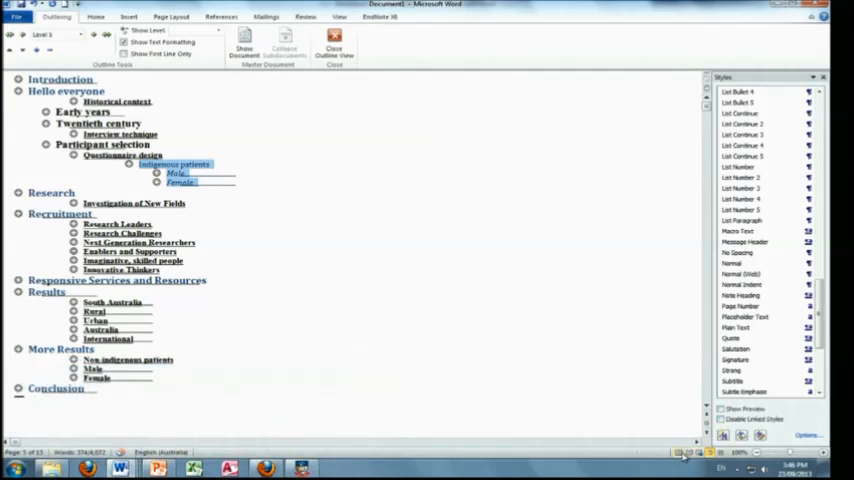
# - Switch back to Print Layout and clear the text selection
pyautogui.click(333, 50)
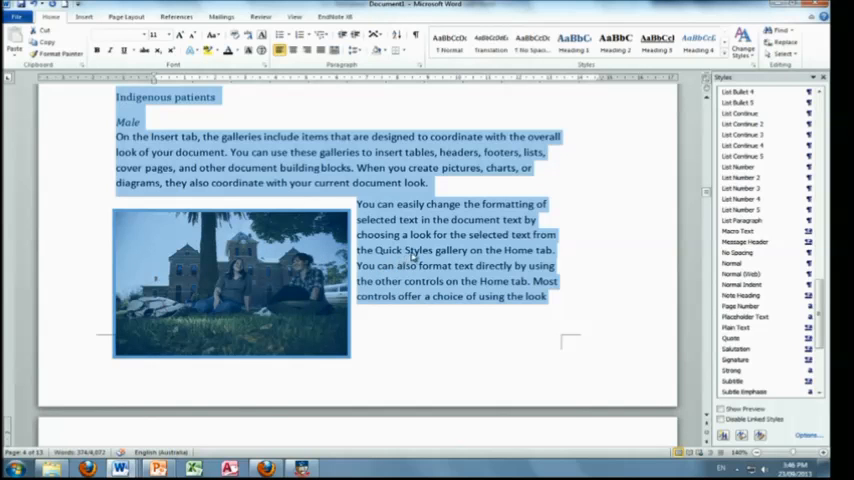
pyautogui.click(410, 250)
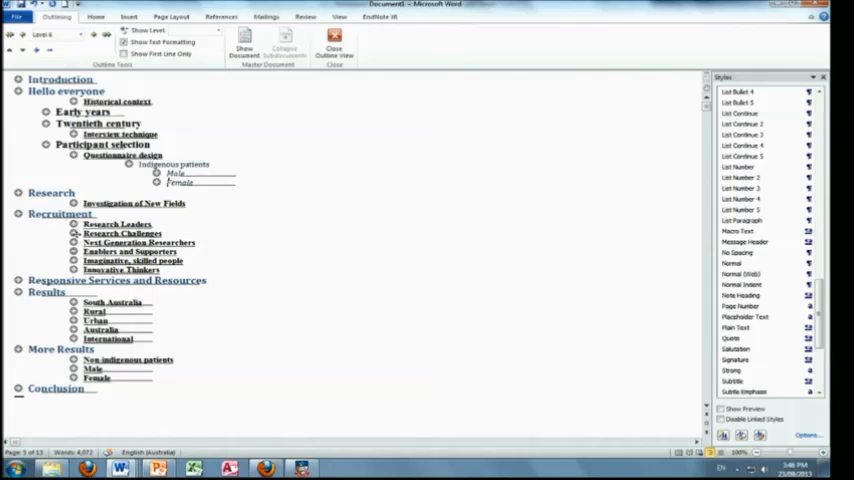
# - Expand the Conclusion heading to reveal its body text
pyautogui.doubleClick(138, 242)
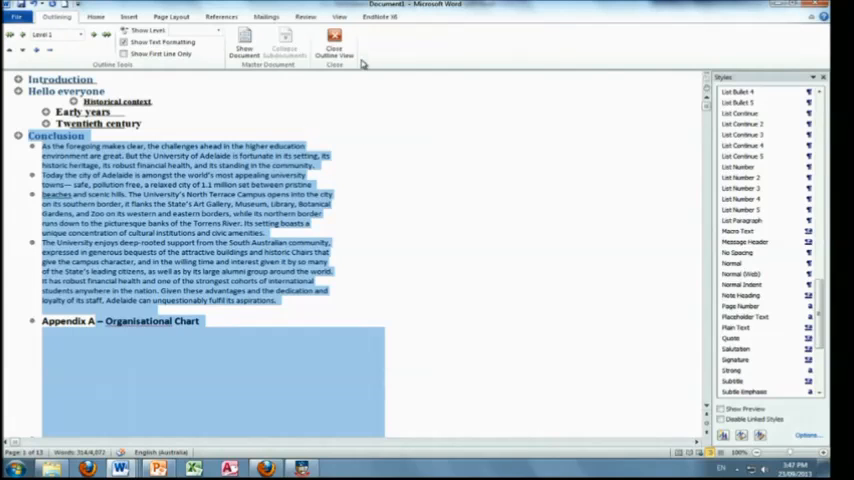
pyautogui.moveTo(376, 136)
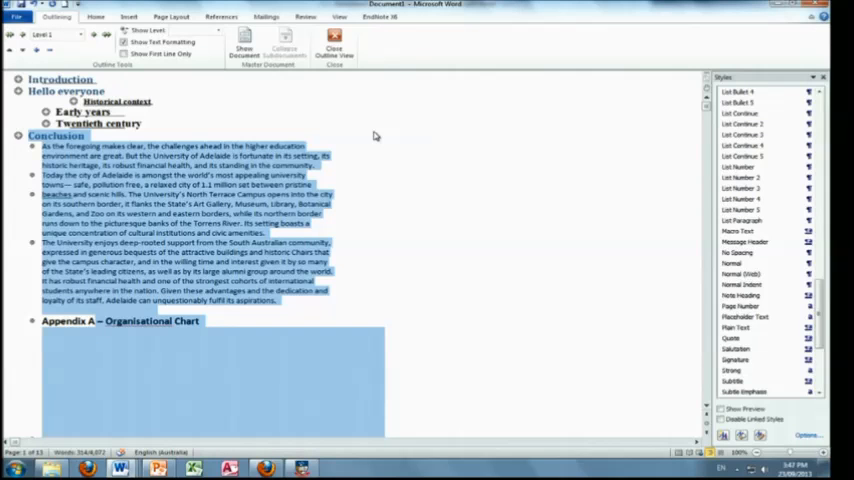
pyautogui.moveTo(361, 92)
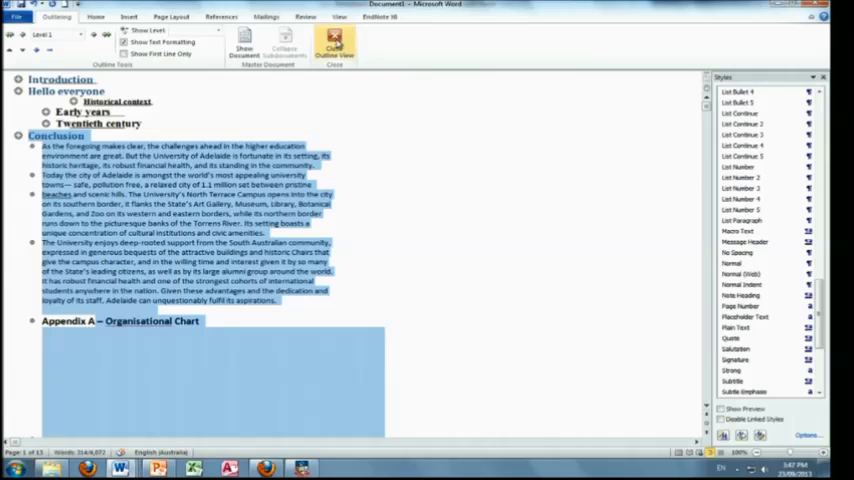
pyautogui.moveTo(334, 47)
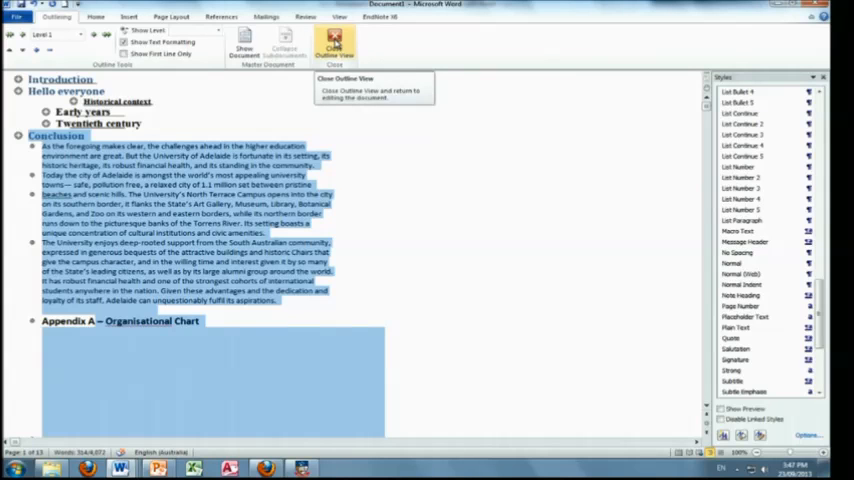
# - Close Outline View to return to page editing, then bring up the view options
pyautogui.click(334, 45)
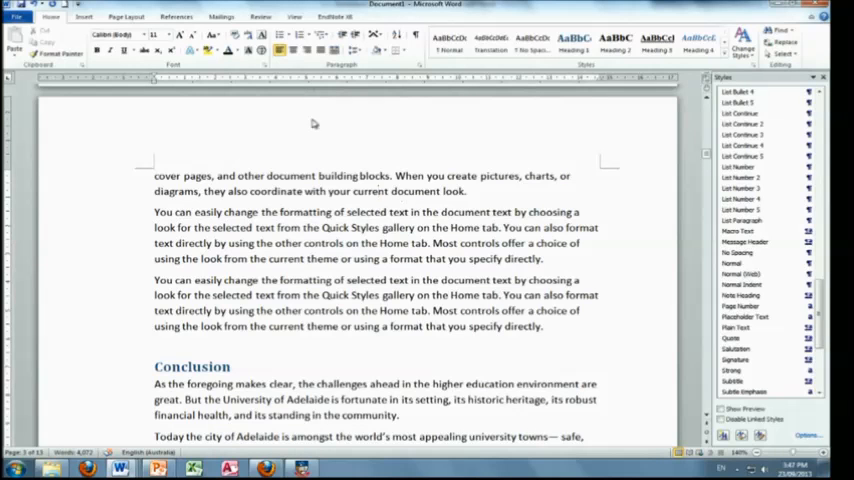
pyautogui.moveTo(300, 22)
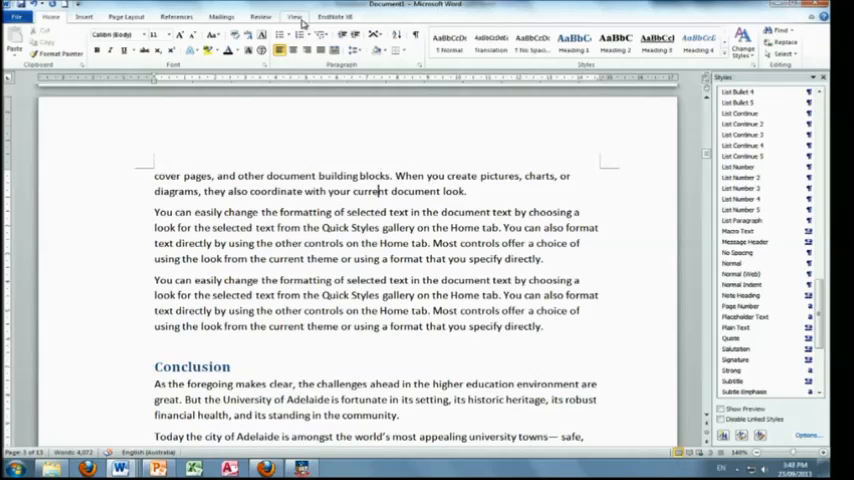
pyautogui.click(294, 17)
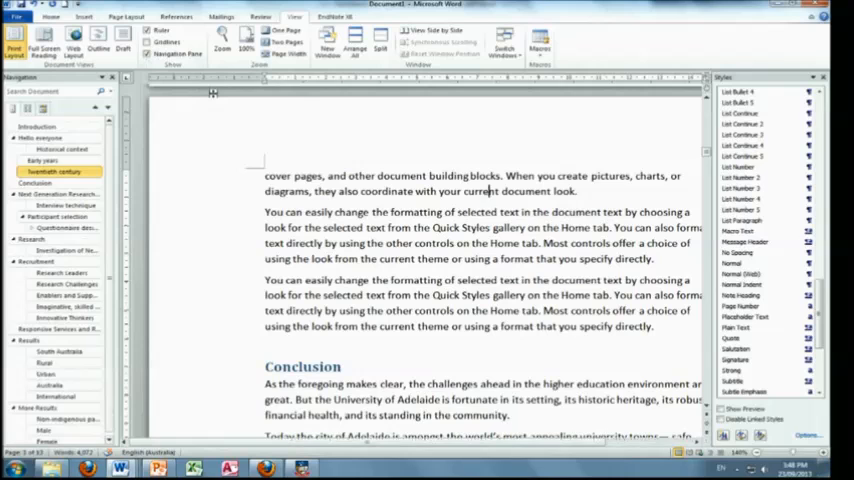
pyautogui.moveTo(213, 93)
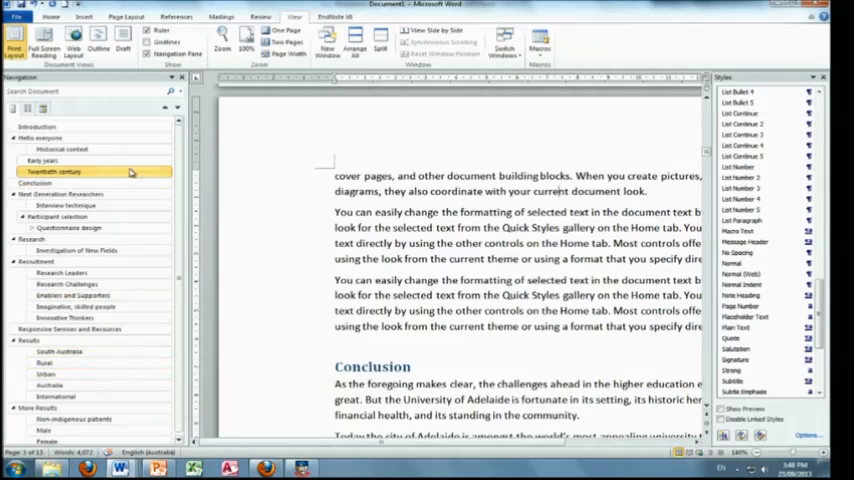
# - Browse report sections through Navigation Pane headings, ending on Conclusion
pyautogui.click(65, 205)
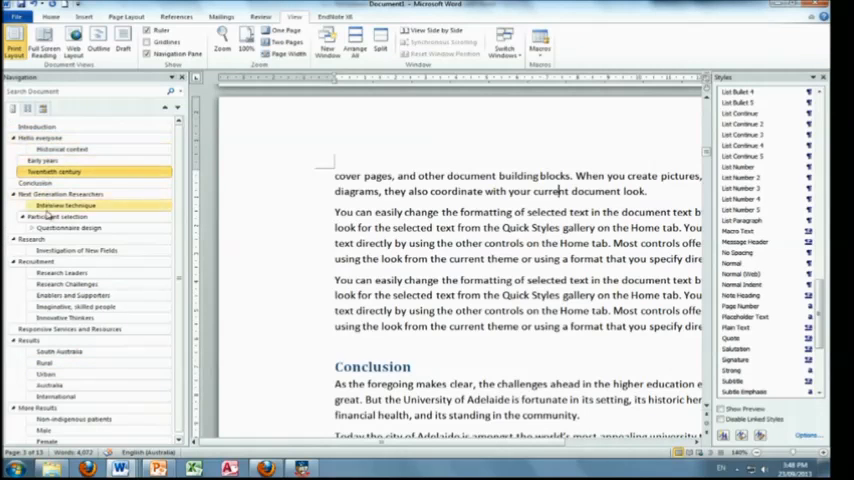
pyautogui.click(55, 171)
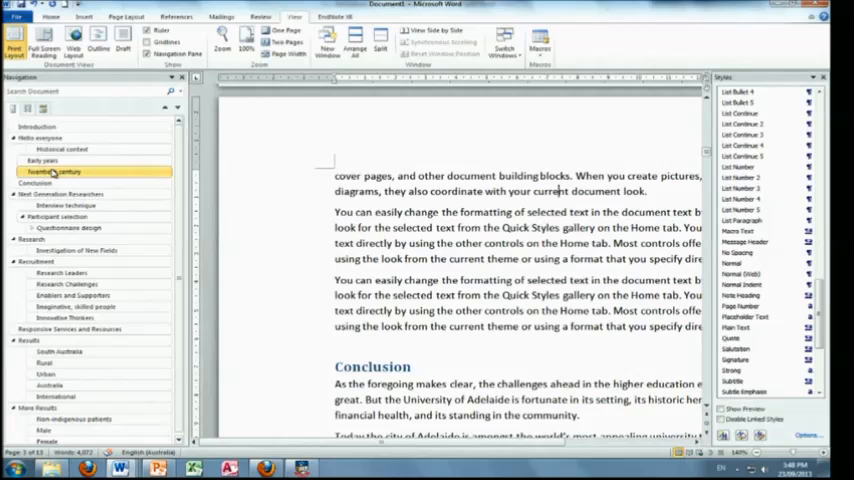
pyautogui.click(62, 148)
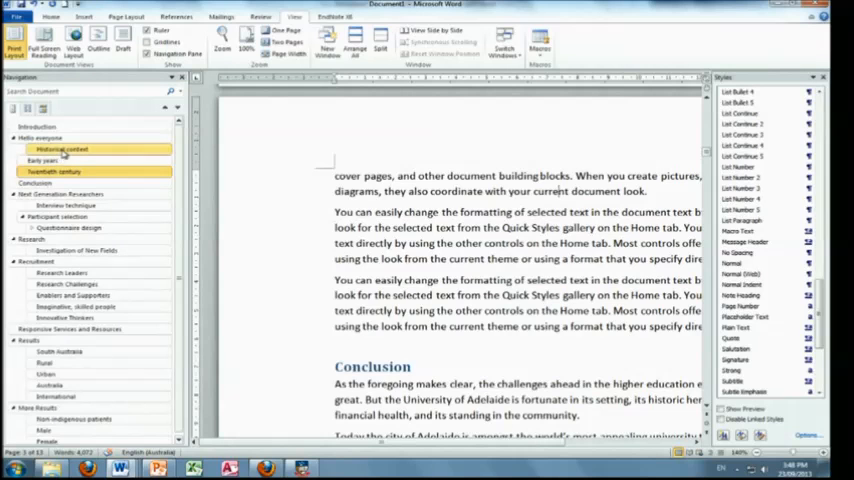
pyautogui.click(57, 217)
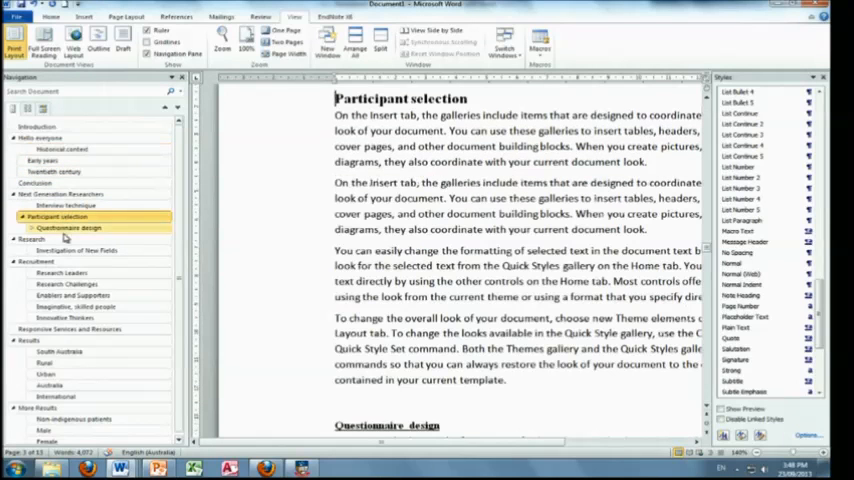
pyautogui.click(32, 239)
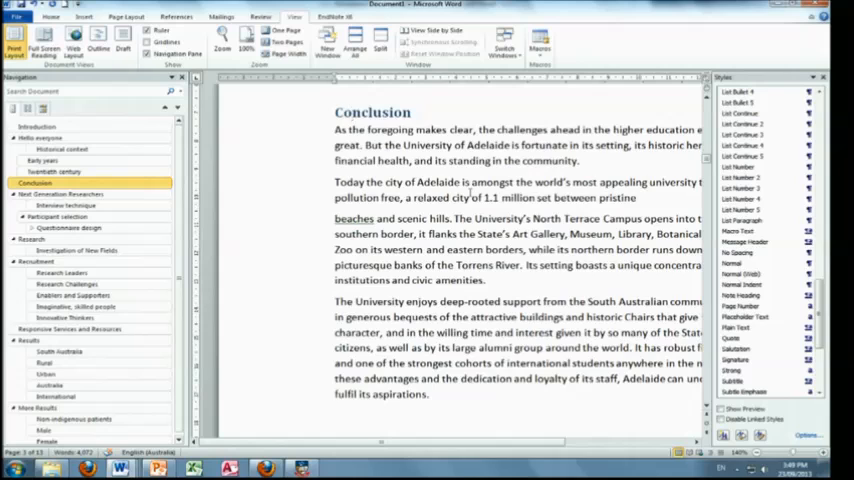
# - Drag Historical context in the Navigation Pane to sit directly under Introduction
pyautogui.click(338, 112)
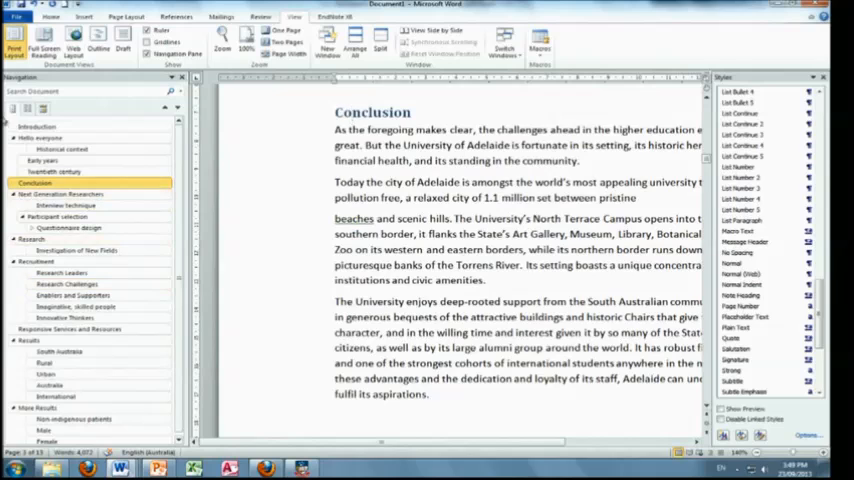
pyautogui.click(68, 227)
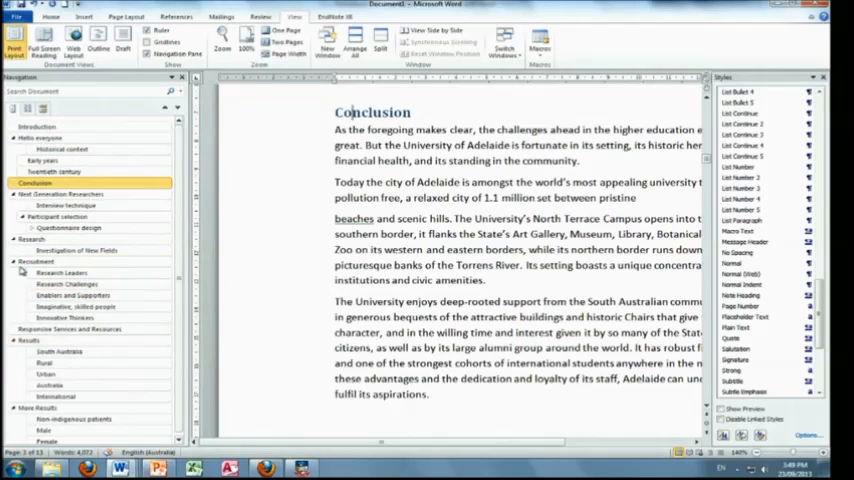
pyautogui.click(62, 148)
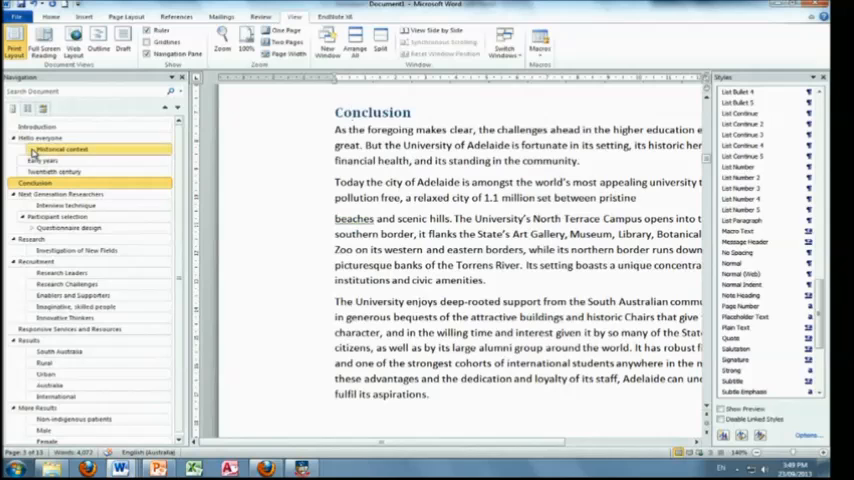
pyautogui.click(62, 137)
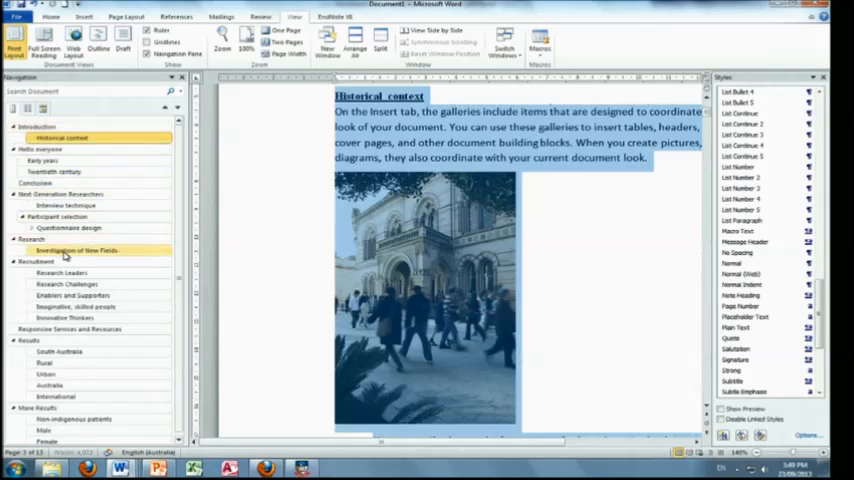
pyautogui.click(57, 217)
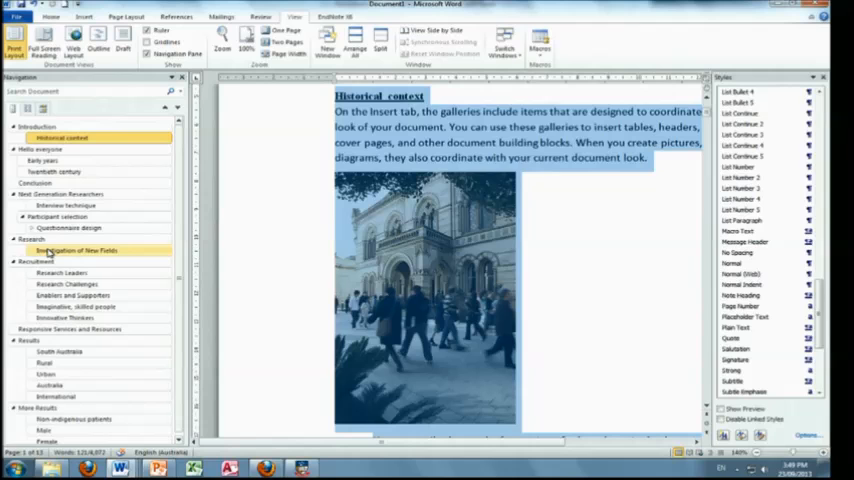
# - Place Research Leaders under Research and right-click it for Promote/Demote options
pyautogui.click(60, 273)
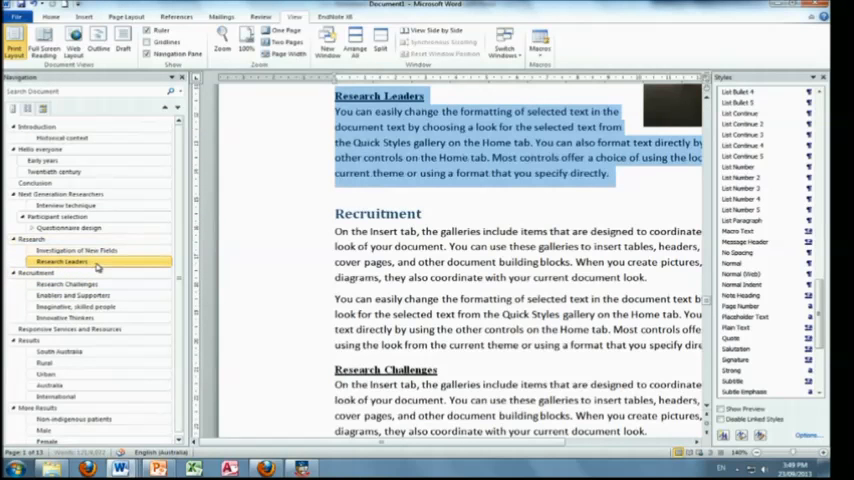
pyautogui.rightClick(62, 261)
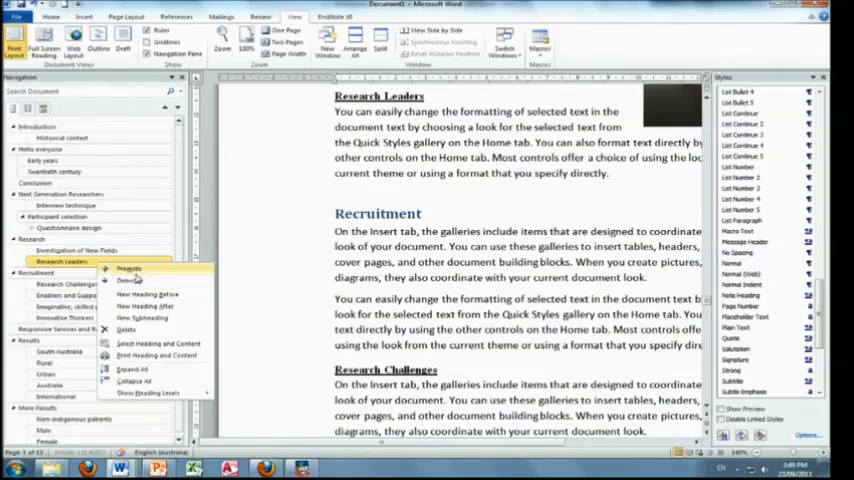
pyautogui.moveTo(128, 281)
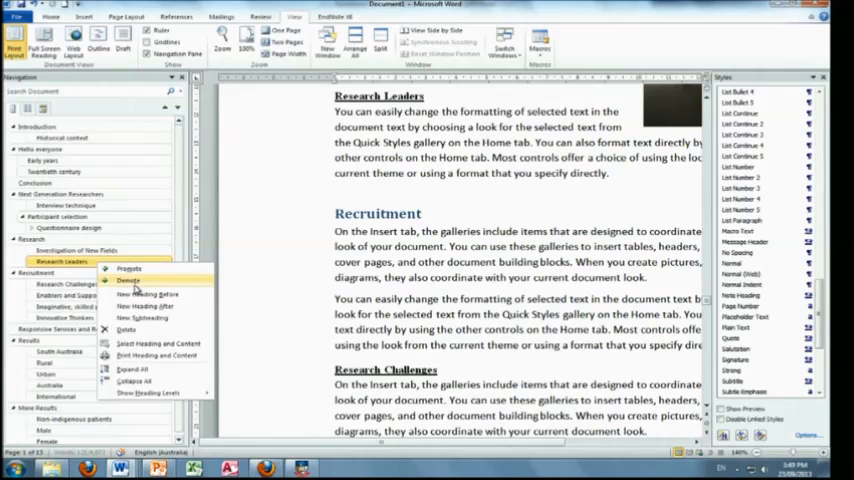